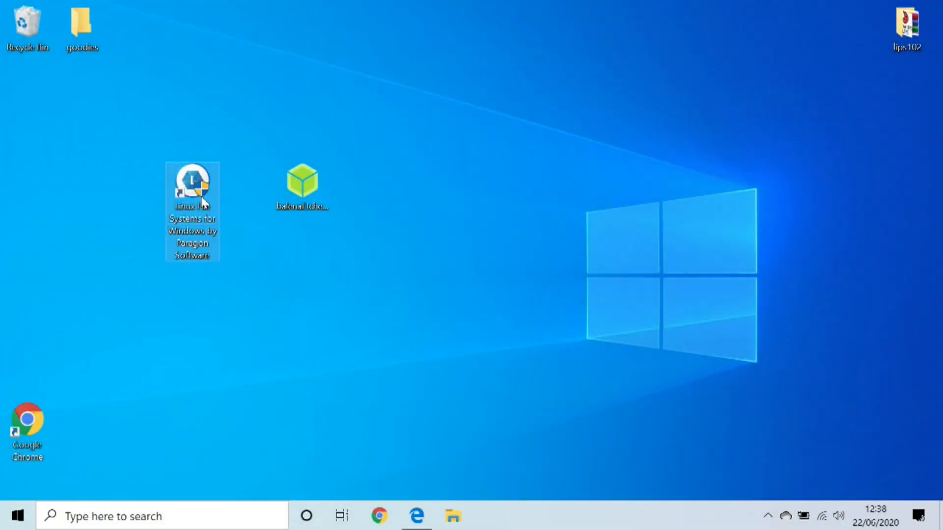
{"action": "mouse_move", "coordinate": [253, 216]}
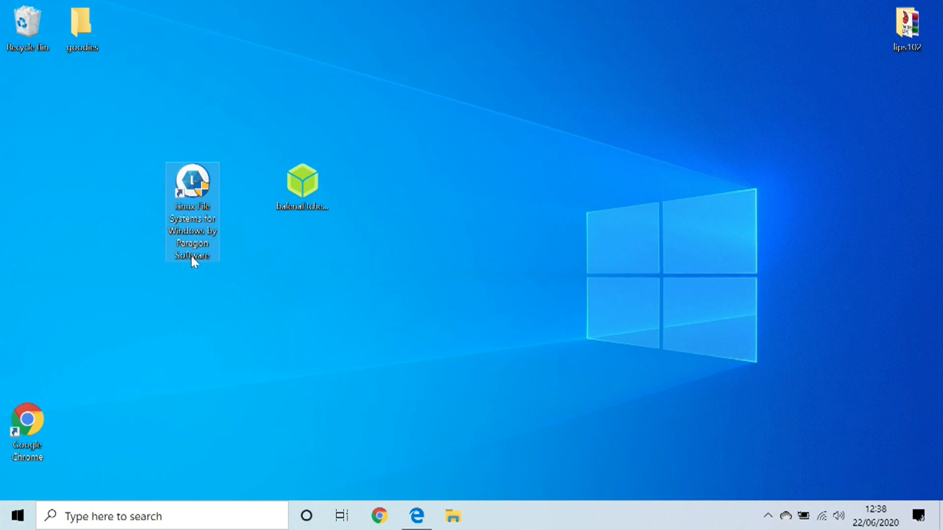
- Review the balenaEtcher download options, then bring up the Paragon Linux File Systems for Windows page
{"action": "left_click", "coordinate": [302, 185]}
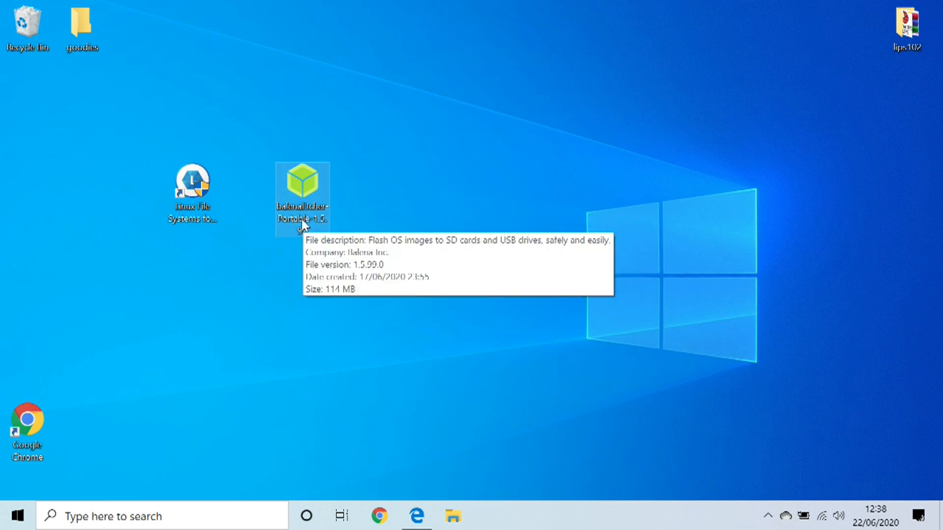
{"action": "mouse_move", "coordinate": [391, 169]}
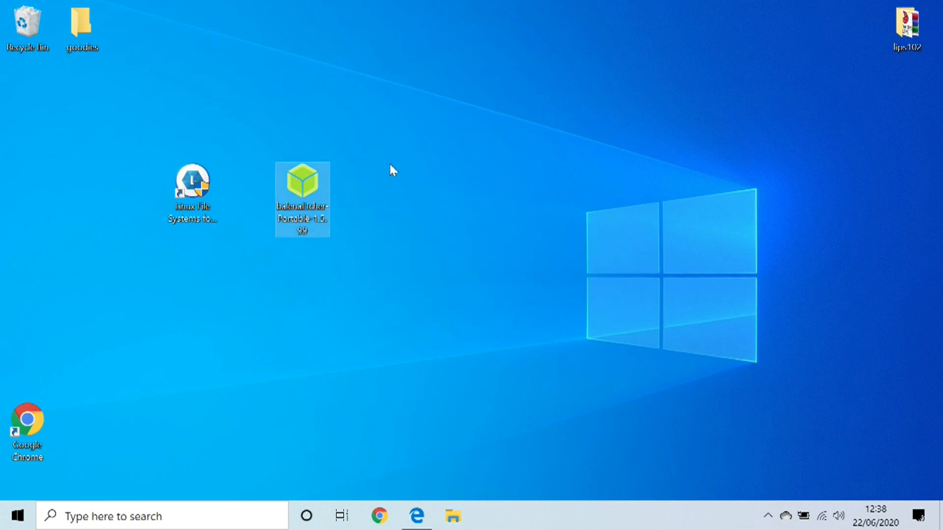
{"action": "mouse_move", "coordinate": [367, 175]}
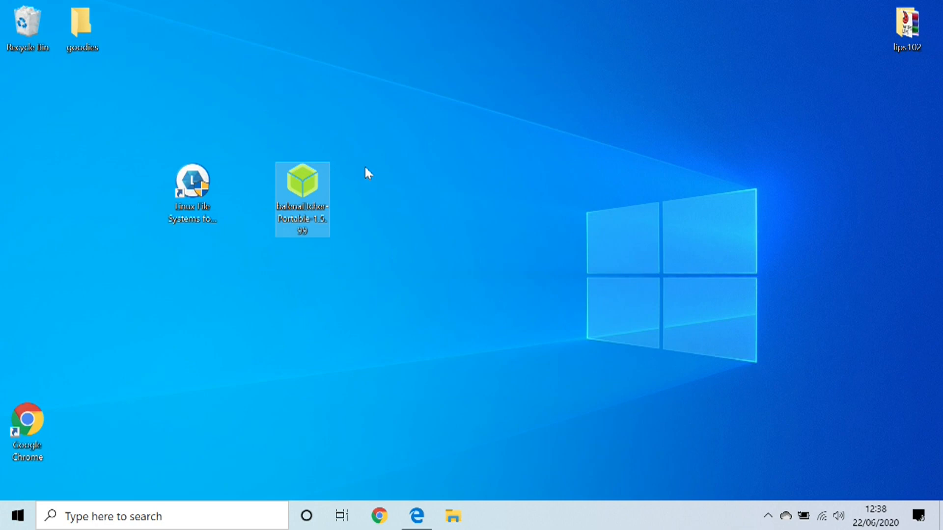
{"action": "mouse_move", "coordinate": [382, 455]}
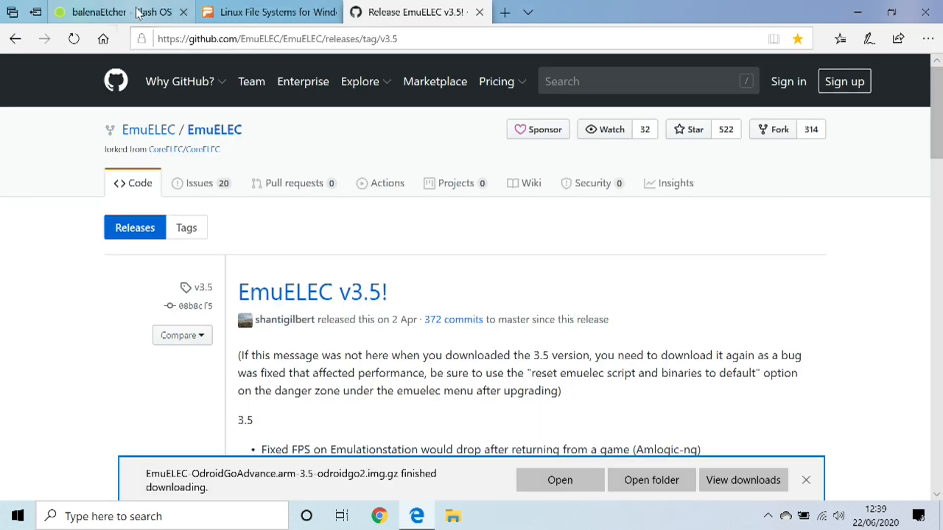
{"action": "left_click", "coordinate": [118, 11]}
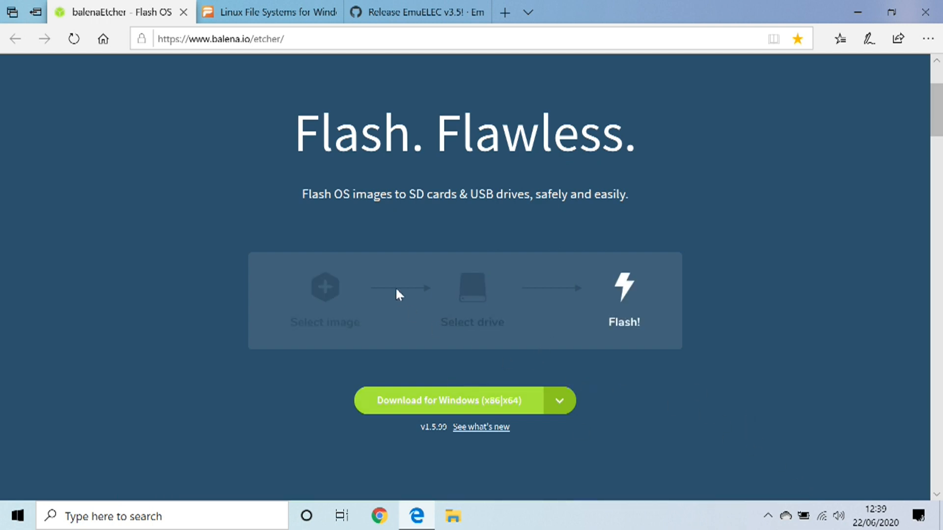
{"action": "left_click", "coordinate": [560, 400]}
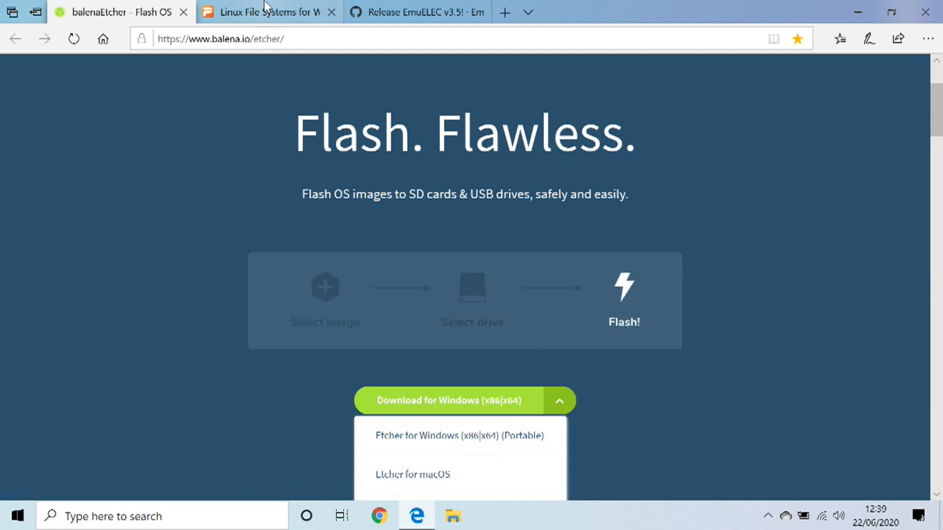
{"action": "left_click", "coordinate": [264, 12]}
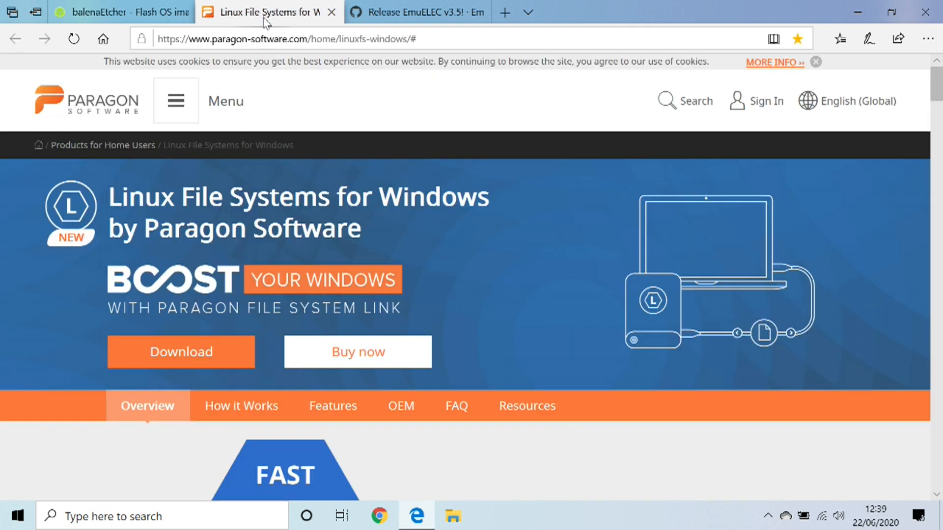
{"action": "mouse_move", "coordinate": [182, 357]}
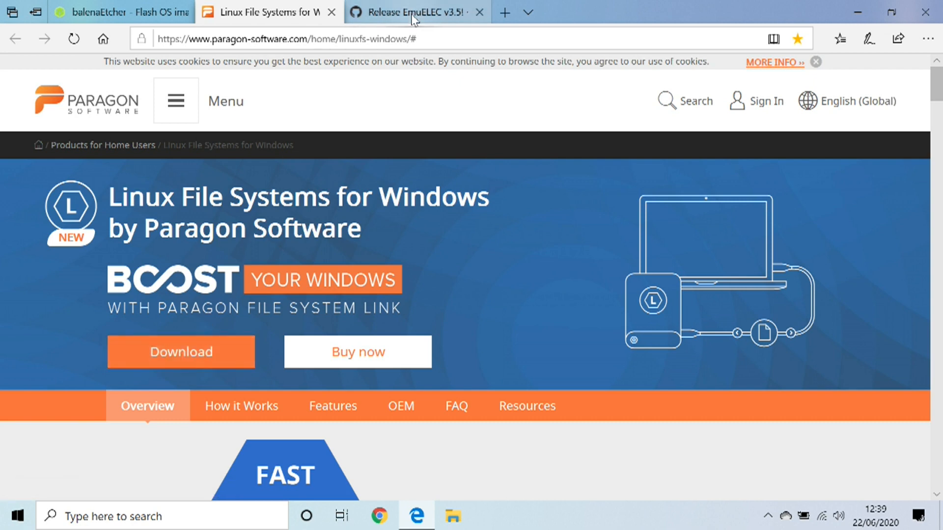
- Scroll the EmuELEC v3.5 release page down to the Assets list with the OdroidGoAdvance img.gz
{"action": "left_click", "coordinate": [421, 12]}
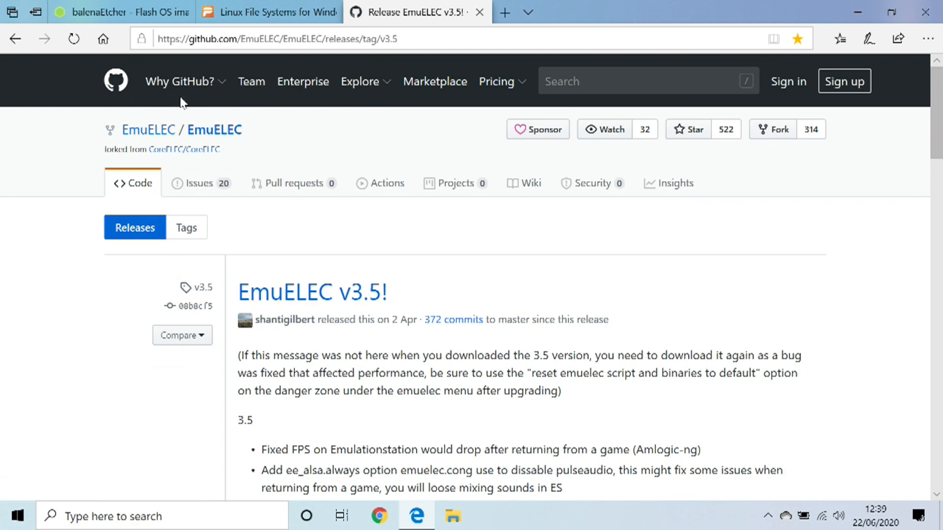
{"action": "scroll", "scroll_direction": "down", "scroll_amount": 3}
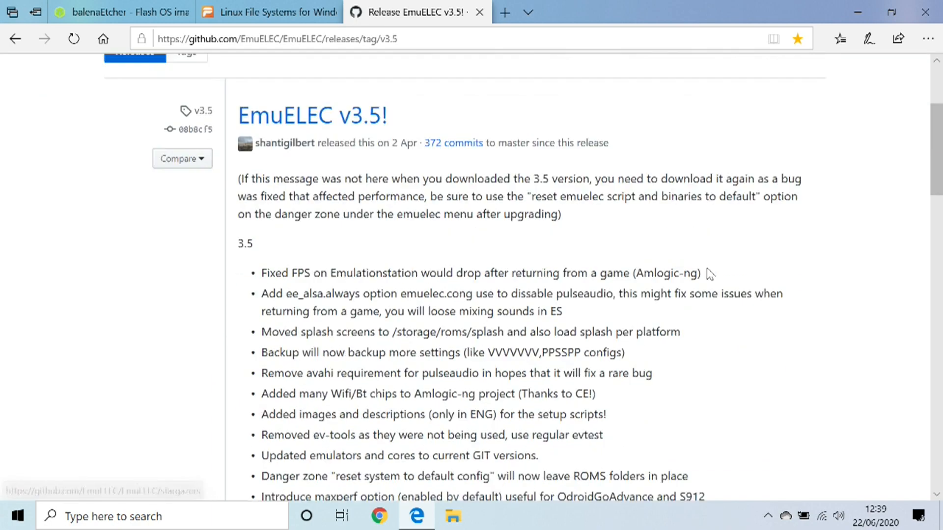
{"action": "scroll", "scroll_direction": "down", "scroll_amount": 3}
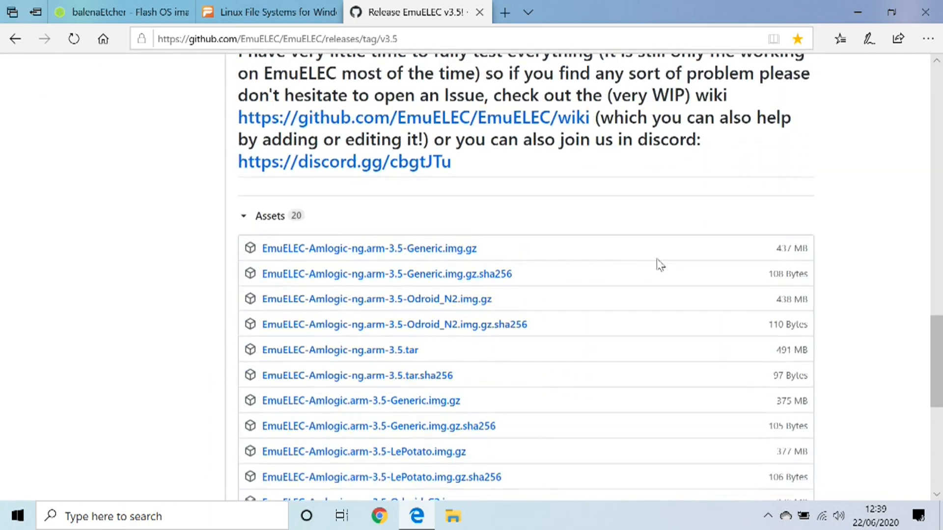
{"action": "scroll", "scroll_direction": "down", "scroll_amount": 3}
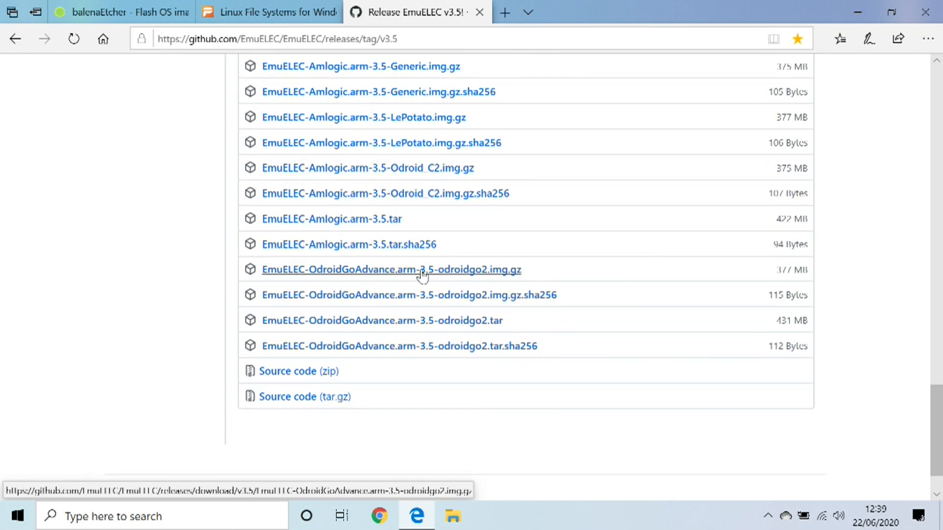
{"action": "mouse_move", "coordinate": [785, 283]}
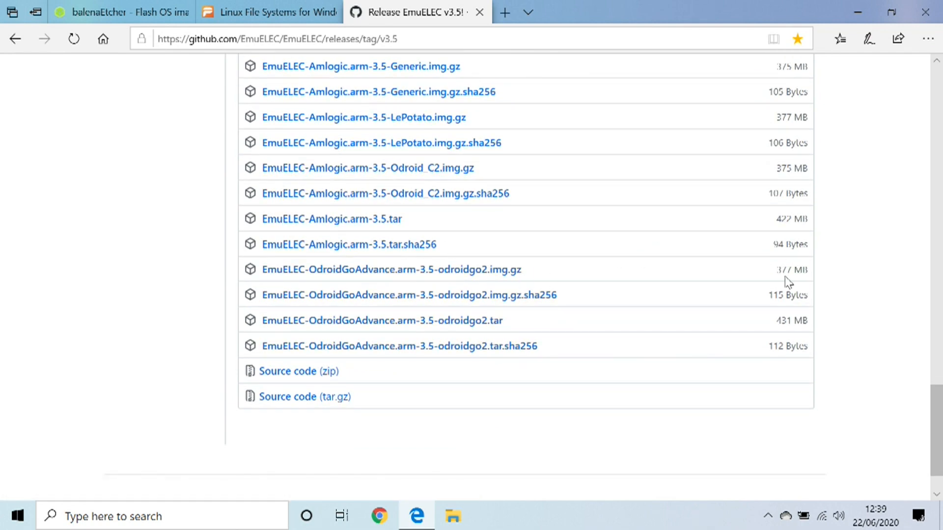
{"action": "mouse_move", "coordinate": [350, 273]}
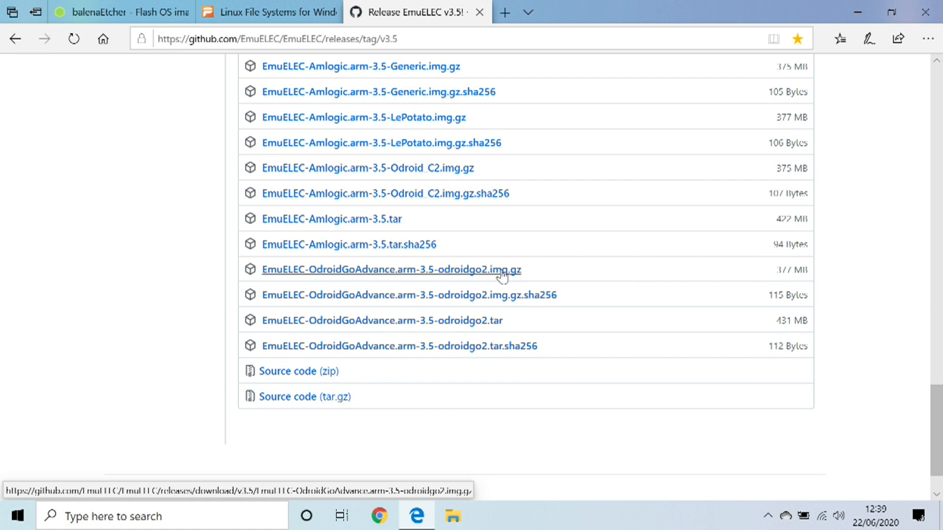
{"action": "mouse_move", "coordinate": [444, 274]}
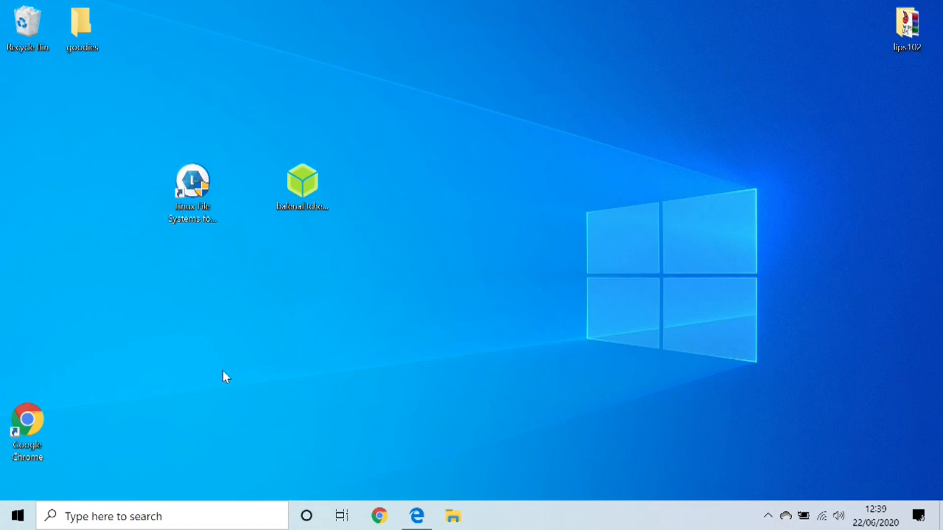
{"action": "mouse_move", "coordinate": [313, 407]}
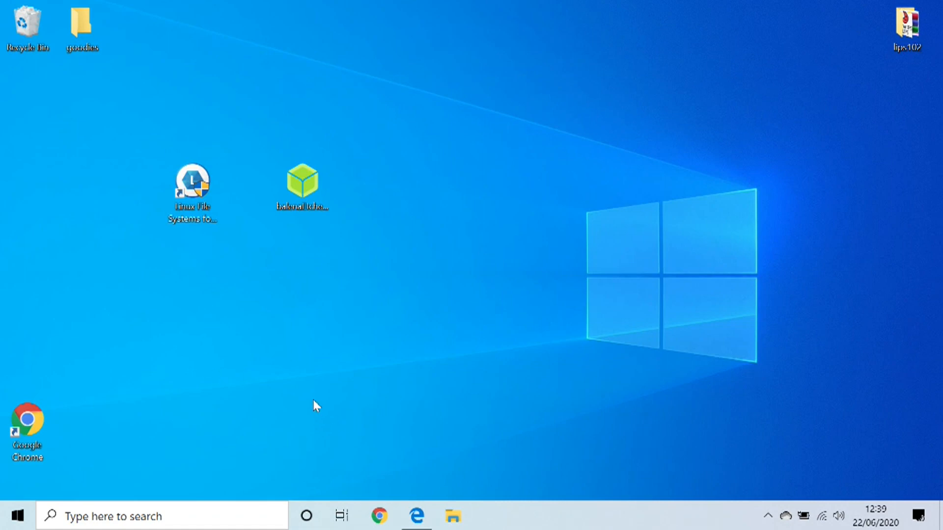
- Check the empty 59.4 GB USB drive under This PC, then close File Explorer back to the desktop
{"action": "left_click", "coordinate": [454, 517]}
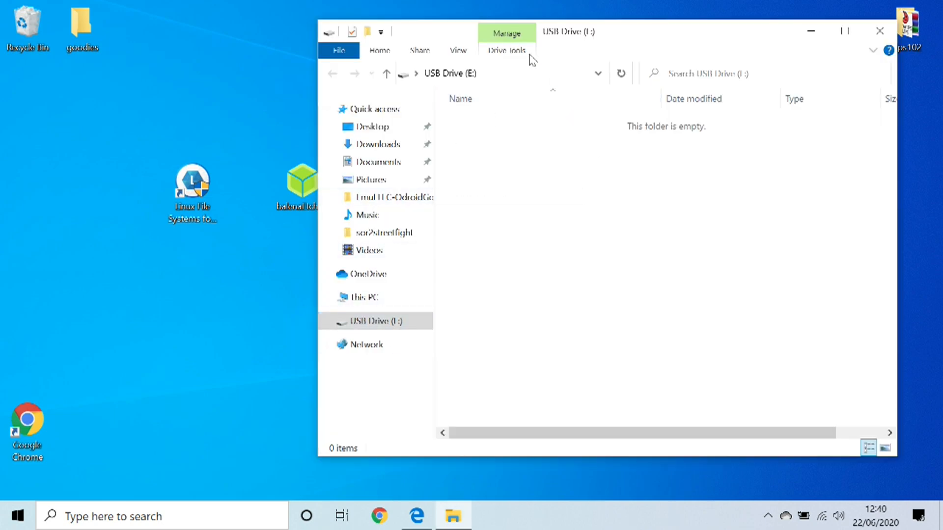
{"action": "mouse_move", "coordinate": [555, 39]}
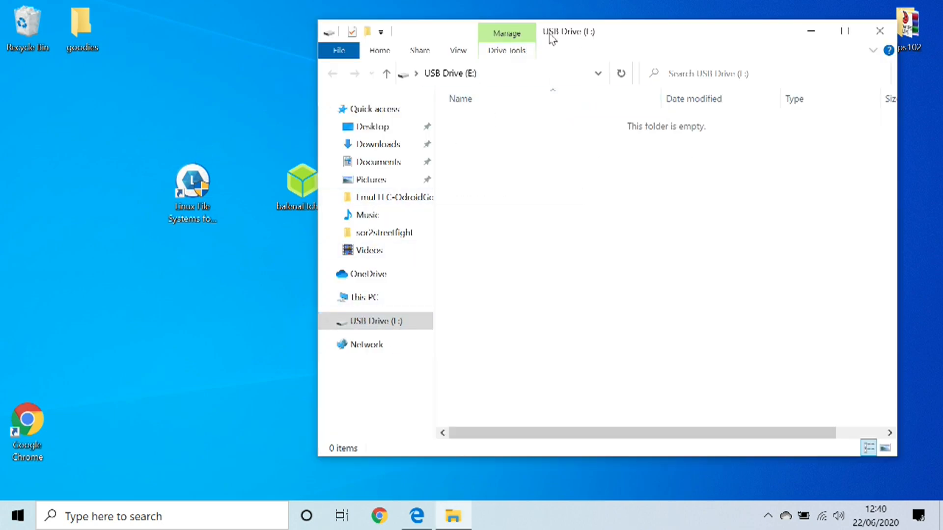
{"action": "mouse_move", "coordinate": [877, 31]}
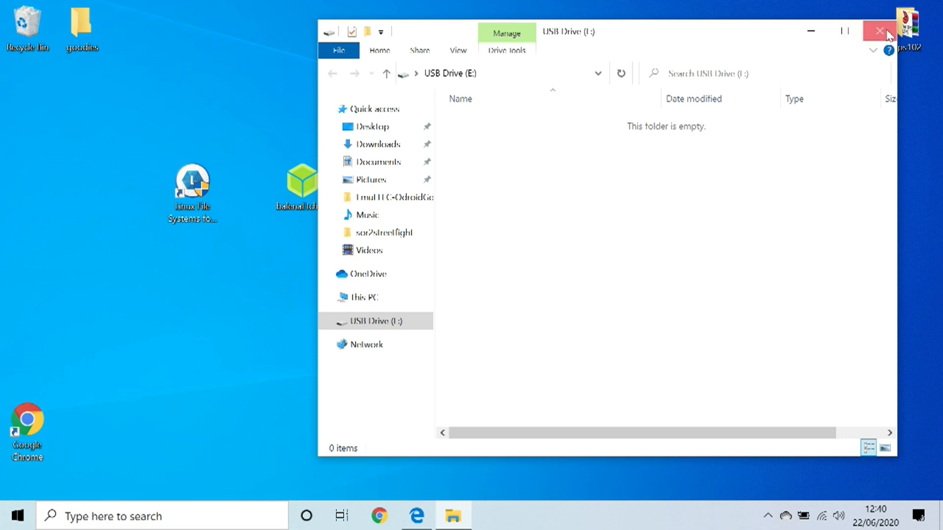
{"action": "left_click", "coordinate": [876, 29]}
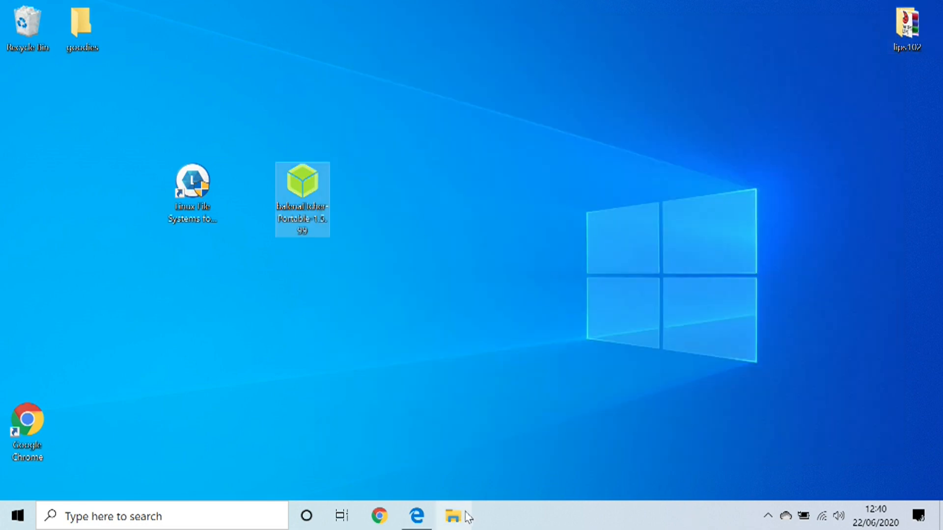
{"action": "left_click", "coordinate": [454, 517]}
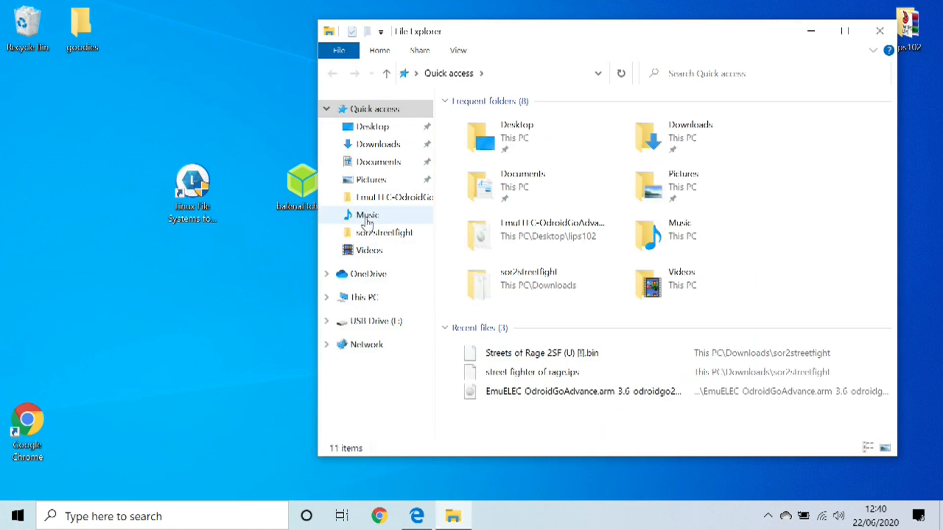
{"action": "left_click", "coordinate": [364, 296]}
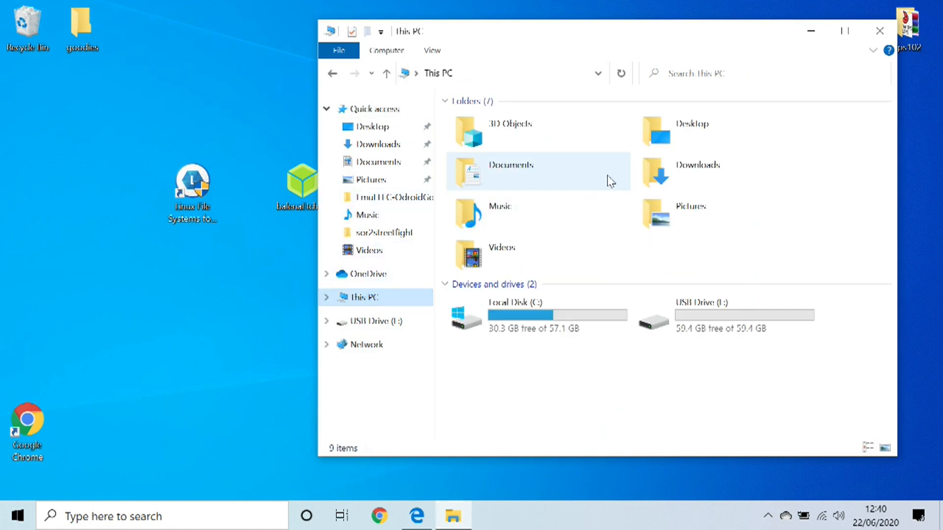
{"action": "mouse_move", "coordinate": [878, 29]}
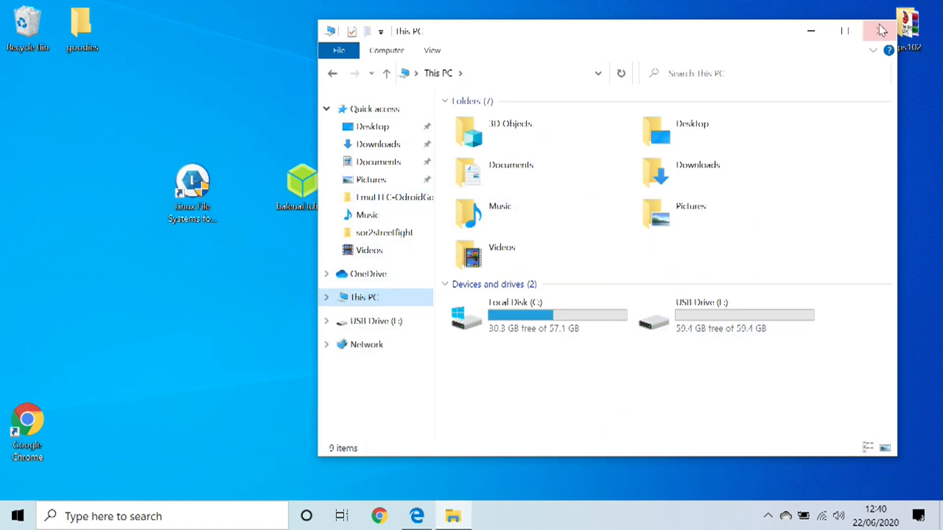
{"action": "left_click", "coordinate": [876, 28]}
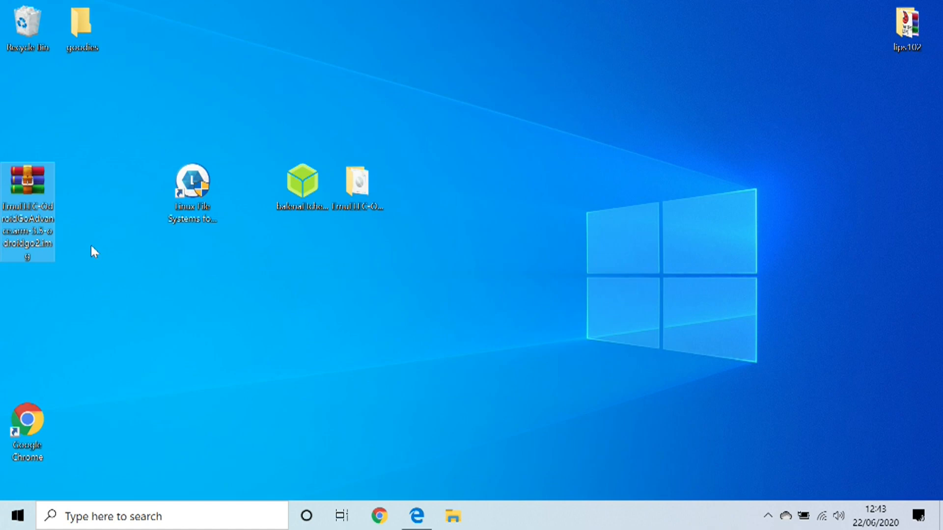
{"action": "mouse_move", "coordinate": [31, 187]}
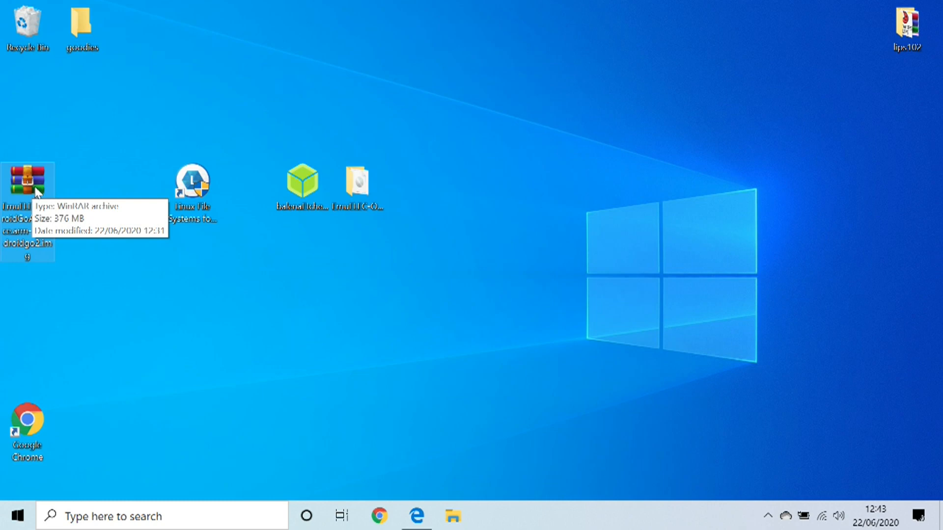
{"action": "mouse_move", "coordinate": [40, 183]}
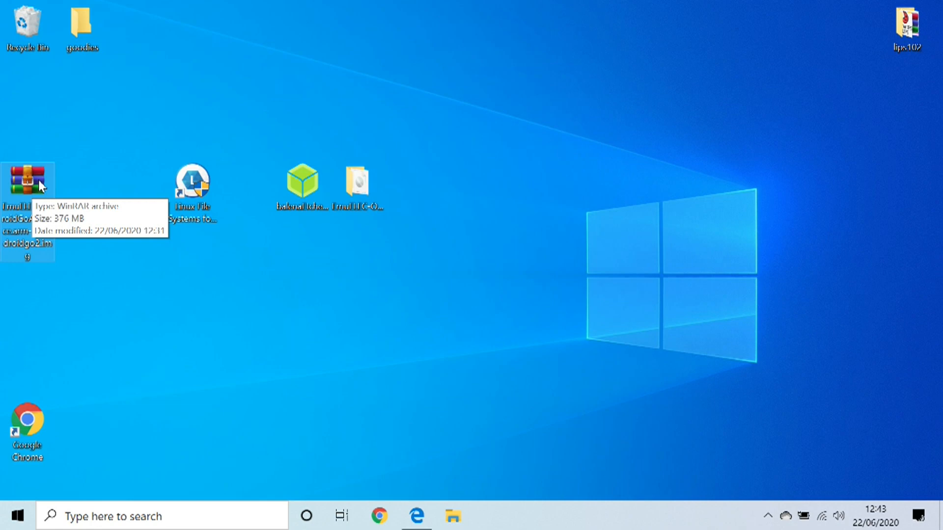
{"action": "mouse_move", "coordinate": [293, 137]}
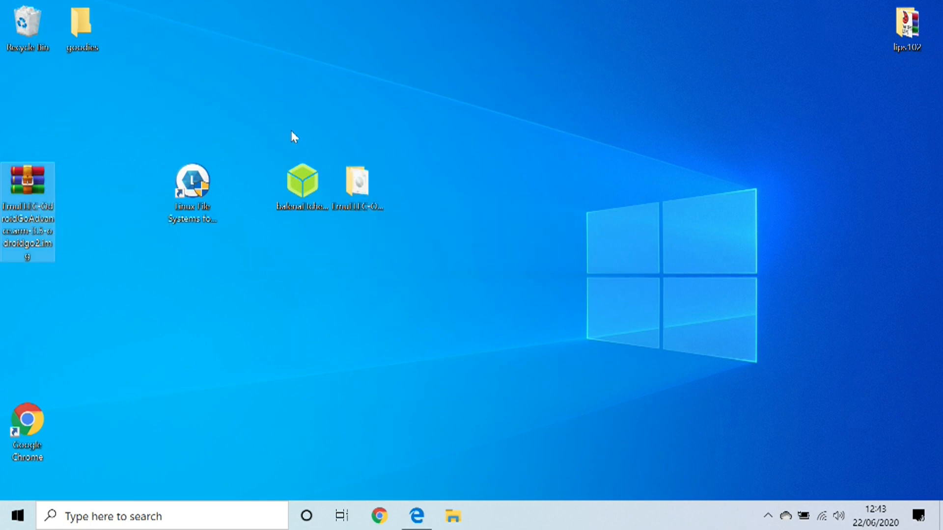
{"action": "mouse_move", "coordinate": [358, 188]}
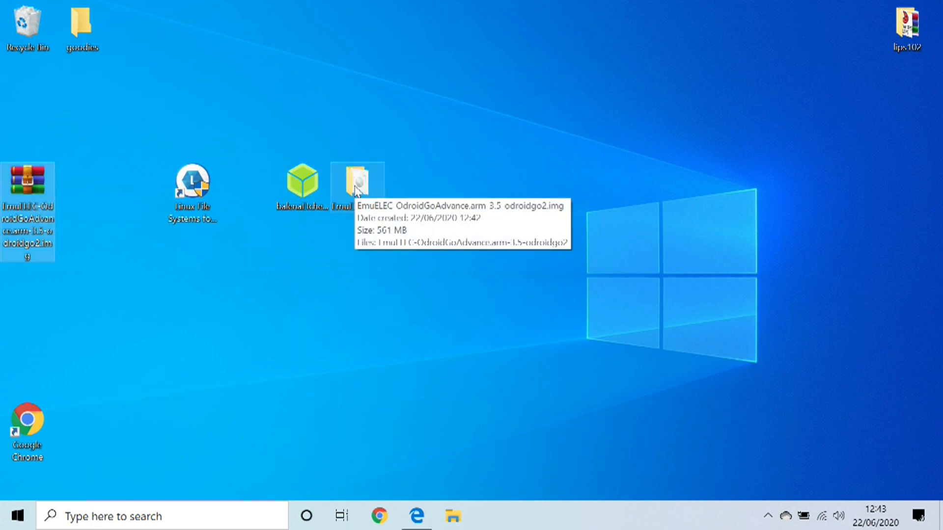
- Open the extracted EmuELEC folder to confirm the odroidgo2 .img file, then close it
{"action": "left_click", "coordinate": [356, 183]}
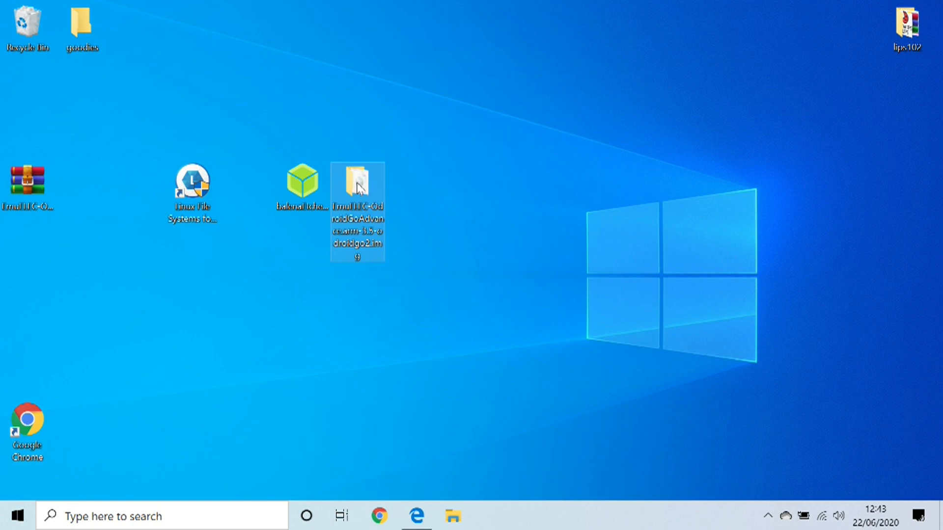
{"action": "double_click", "coordinate": [357, 187]}
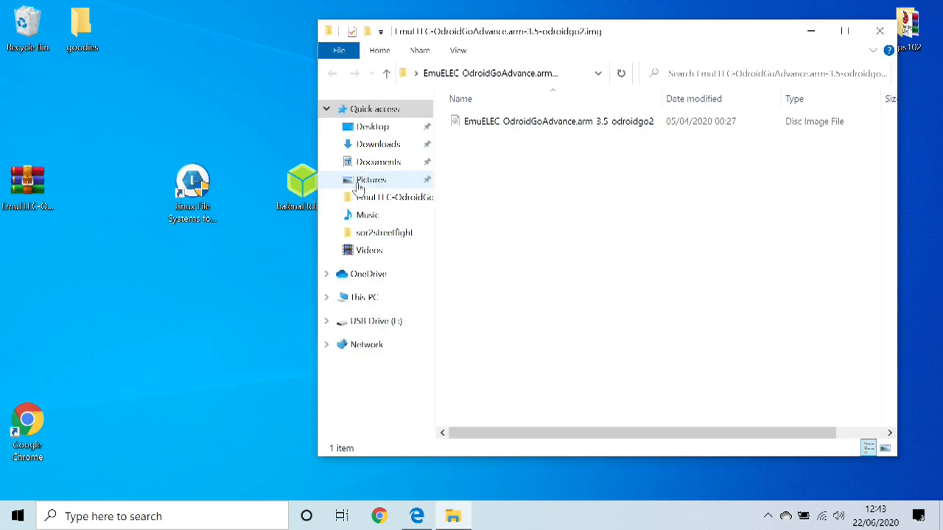
{"action": "left_click", "coordinate": [547, 122]}
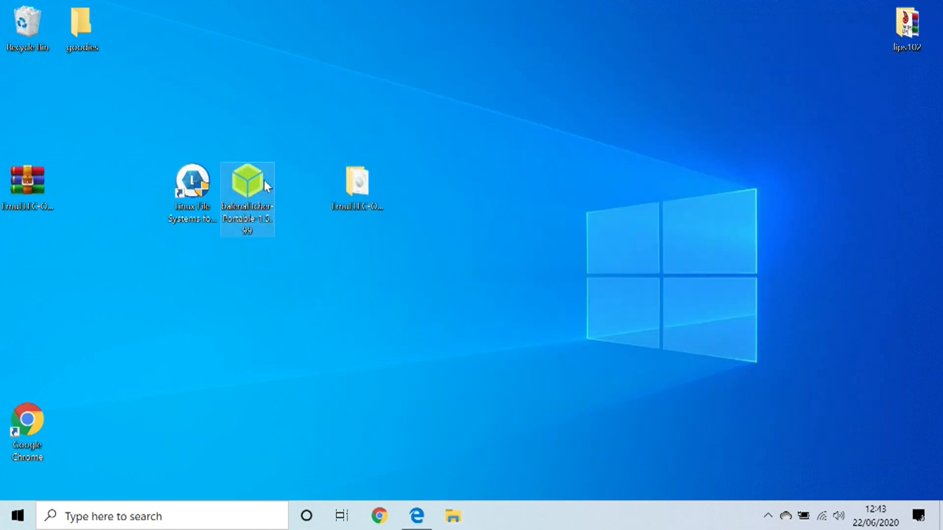
{"action": "mouse_move", "coordinate": [247, 180]}
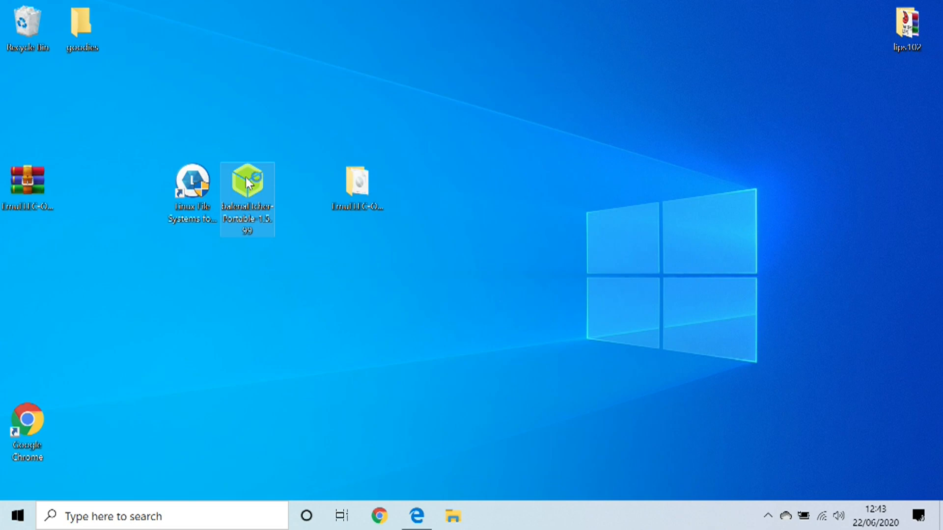
- Launch balenaEtcher and load the EmuELEC odroidgo2 .img from the extracted folder as source
{"action": "double_click", "coordinate": [247, 183]}
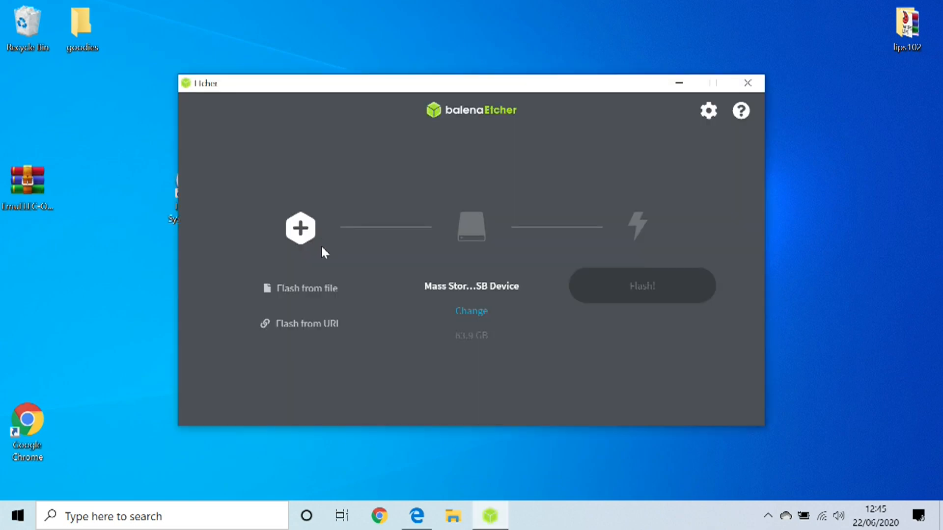
{"action": "mouse_move", "coordinate": [276, 276]}
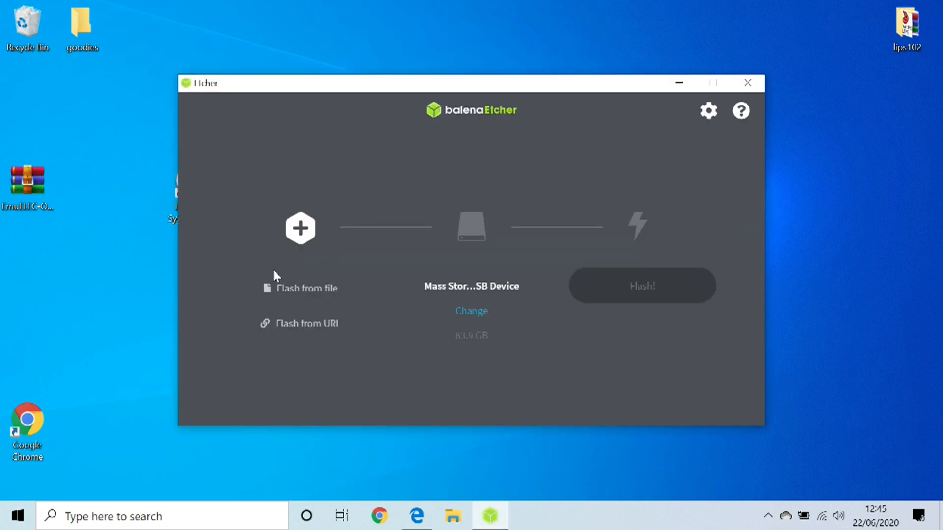
{"action": "mouse_move", "coordinate": [297, 291]}
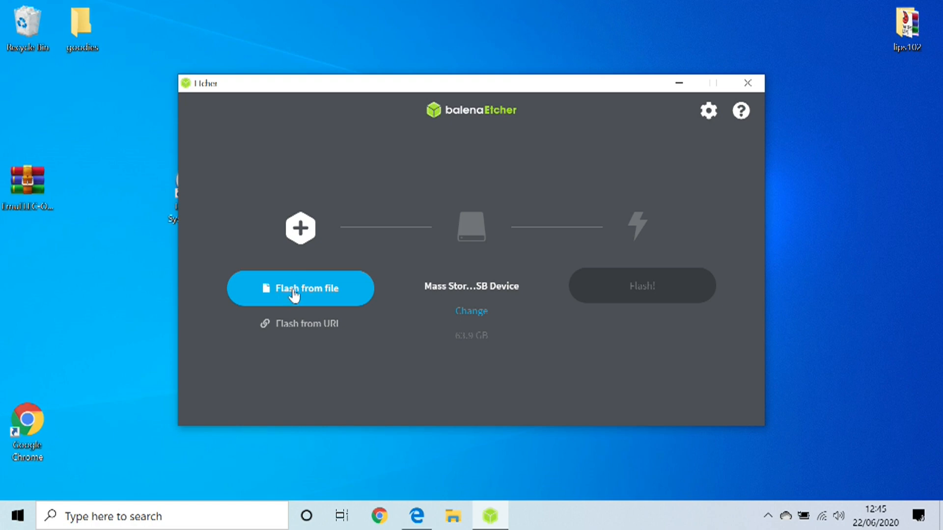
{"action": "left_click", "coordinate": [301, 289]}
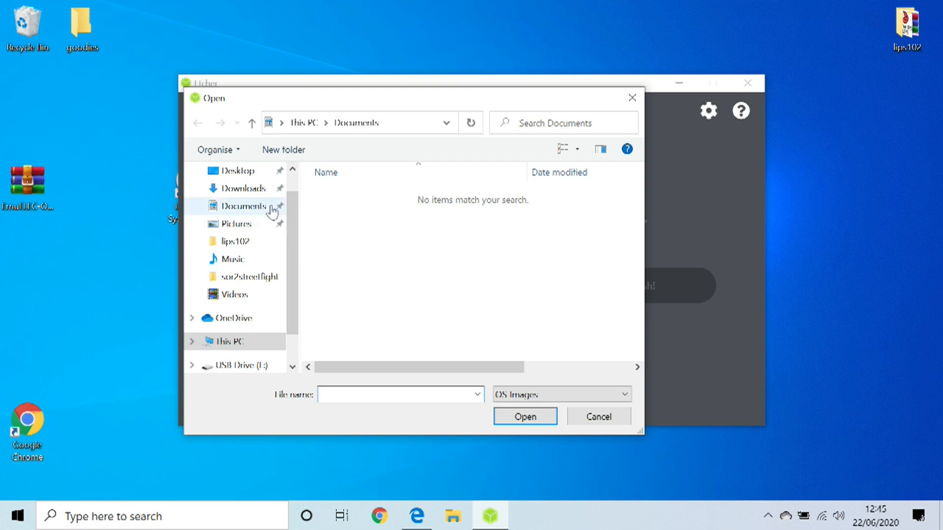
{"action": "left_click", "coordinate": [237, 171]}
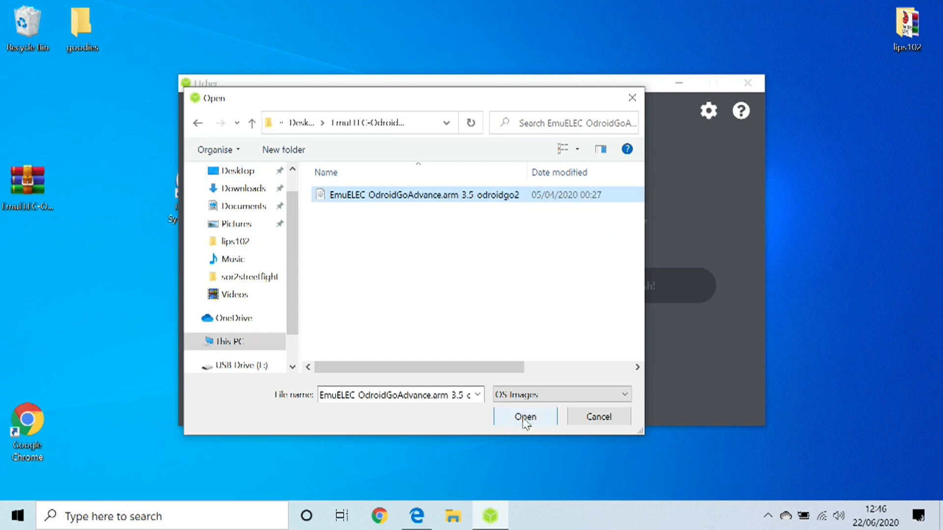
{"action": "left_click", "coordinate": [524, 416]}
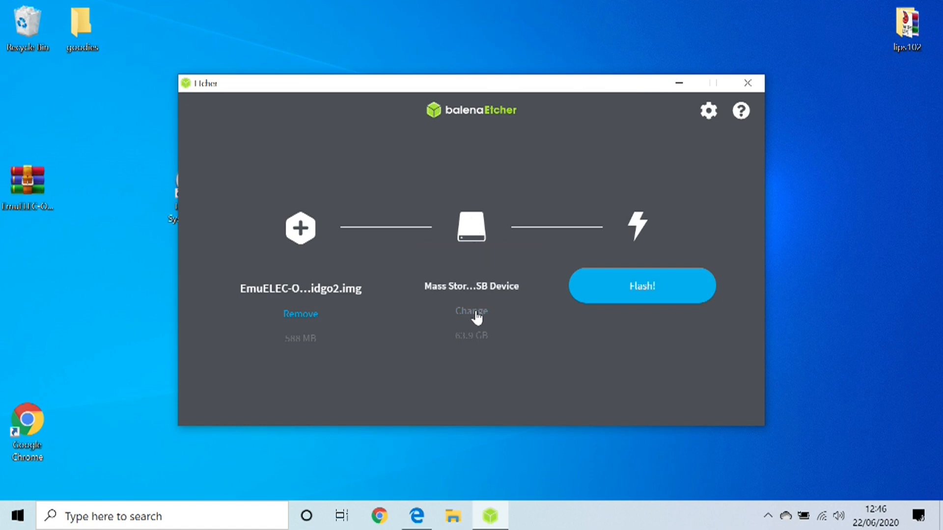
{"action": "mouse_move", "coordinate": [462, 314]}
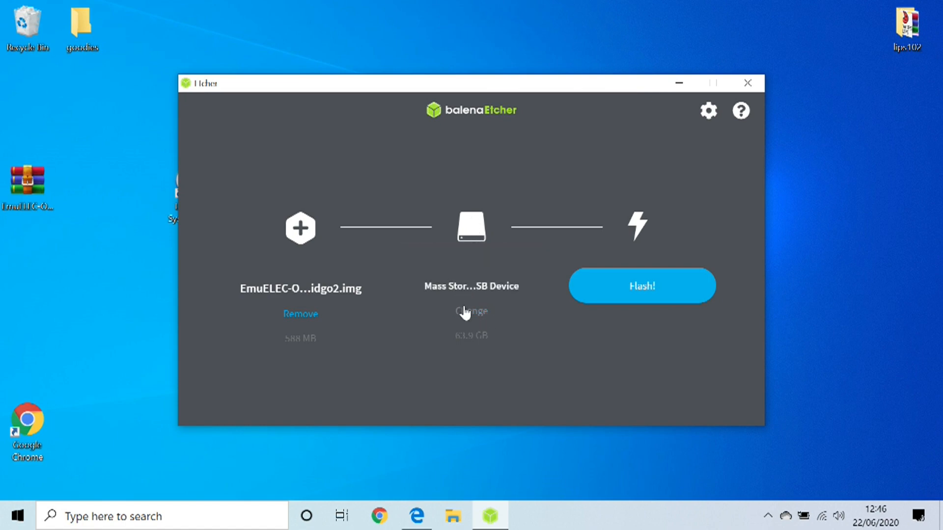
- Confirm the 63.9 GB Mass Storage USB device as target and start the flash
{"action": "left_click", "coordinate": [471, 312]}
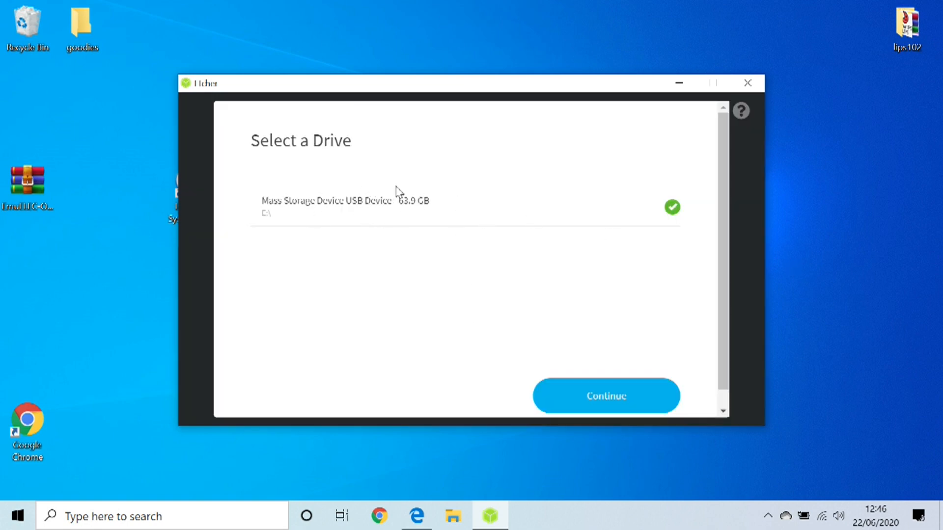
{"action": "left_click", "coordinate": [607, 396]}
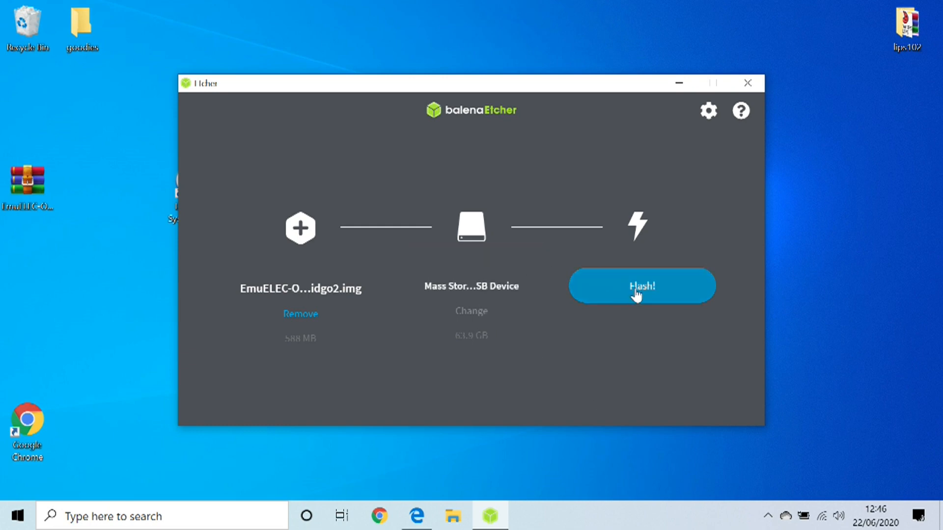
{"action": "left_click", "coordinate": [642, 285]}
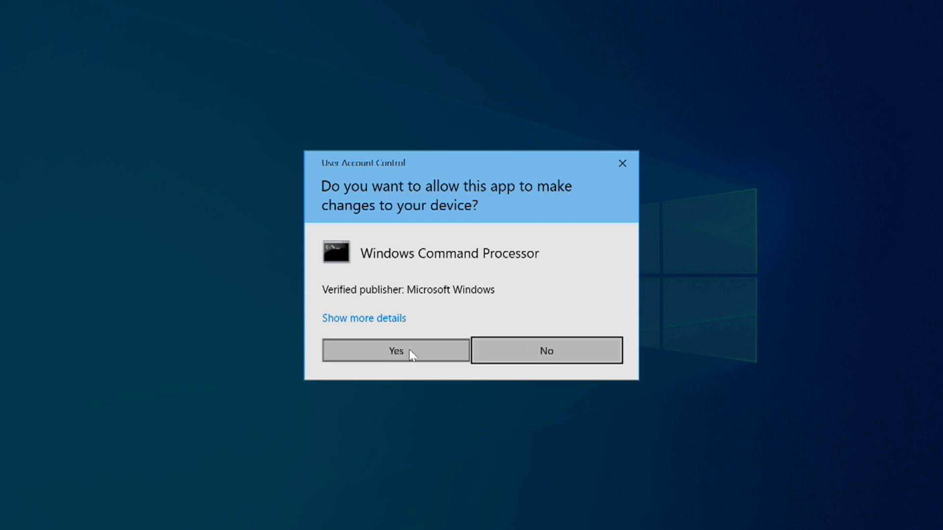
- Answer Yes to the User Account Control prompt so flashing can proceed
{"action": "left_click", "coordinate": [395, 351]}
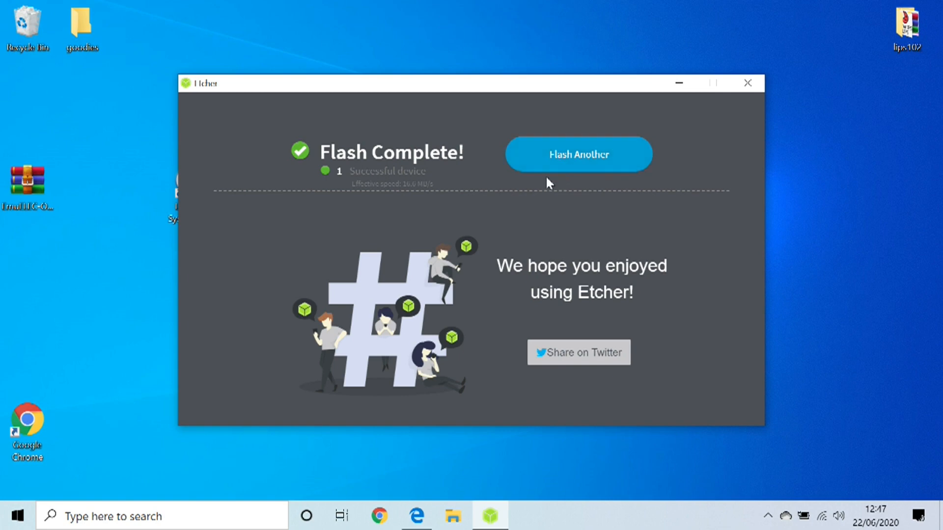
{"action": "mouse_move", "coordinate": [438, 149]}
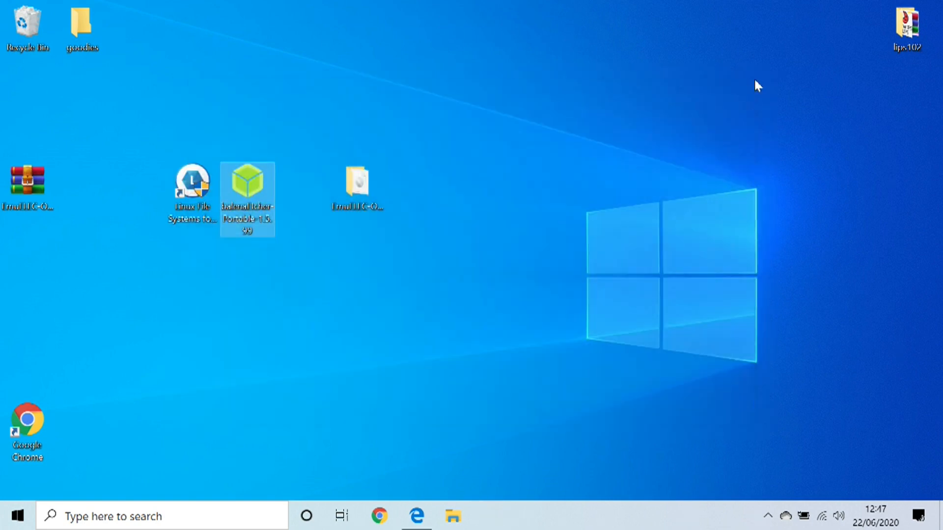
- Clear the desktop selection after closing Etcher following Flash Complete
{"action": "left_click", "coordinate": [559, 330]}
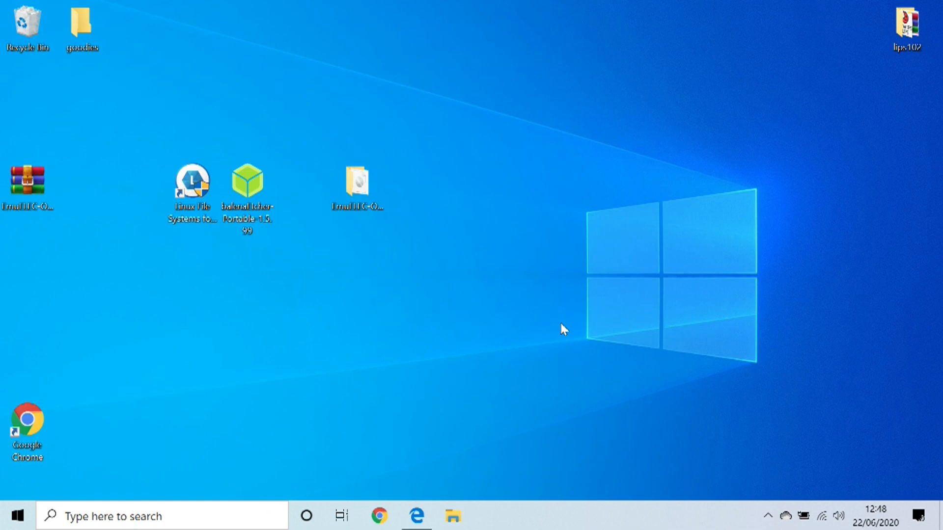
{"action": "mouse_move", "coordinate": [542, 312]}
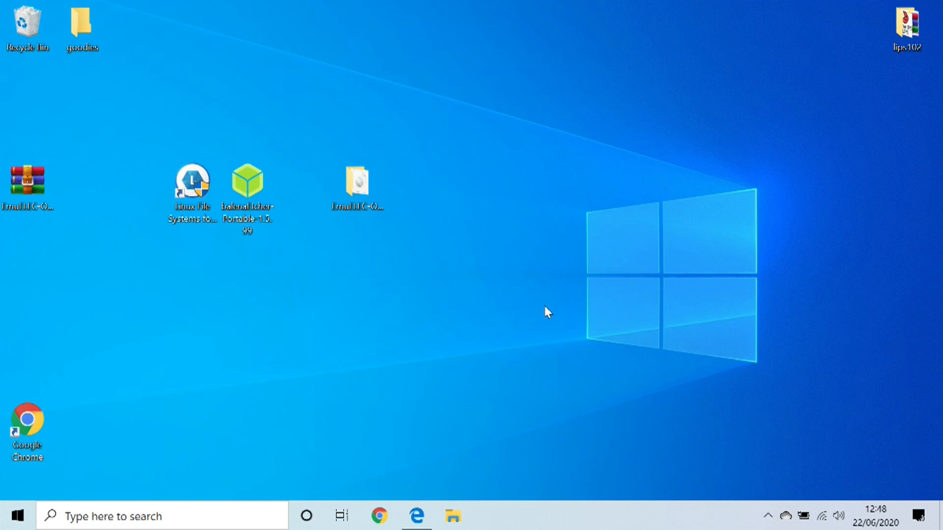